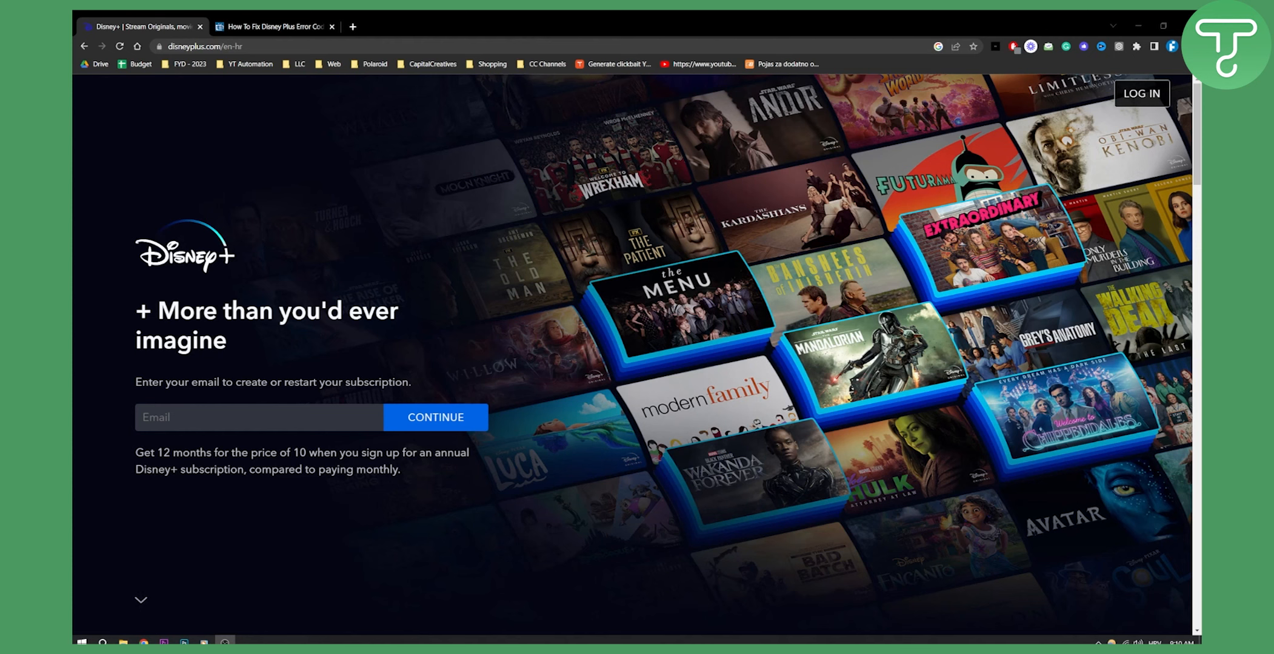
Switch to the error code 39 article and scroll to fix 8, reinstalling the Disney+ app
{"action": "left_click", "coordinate": [272, 26]}
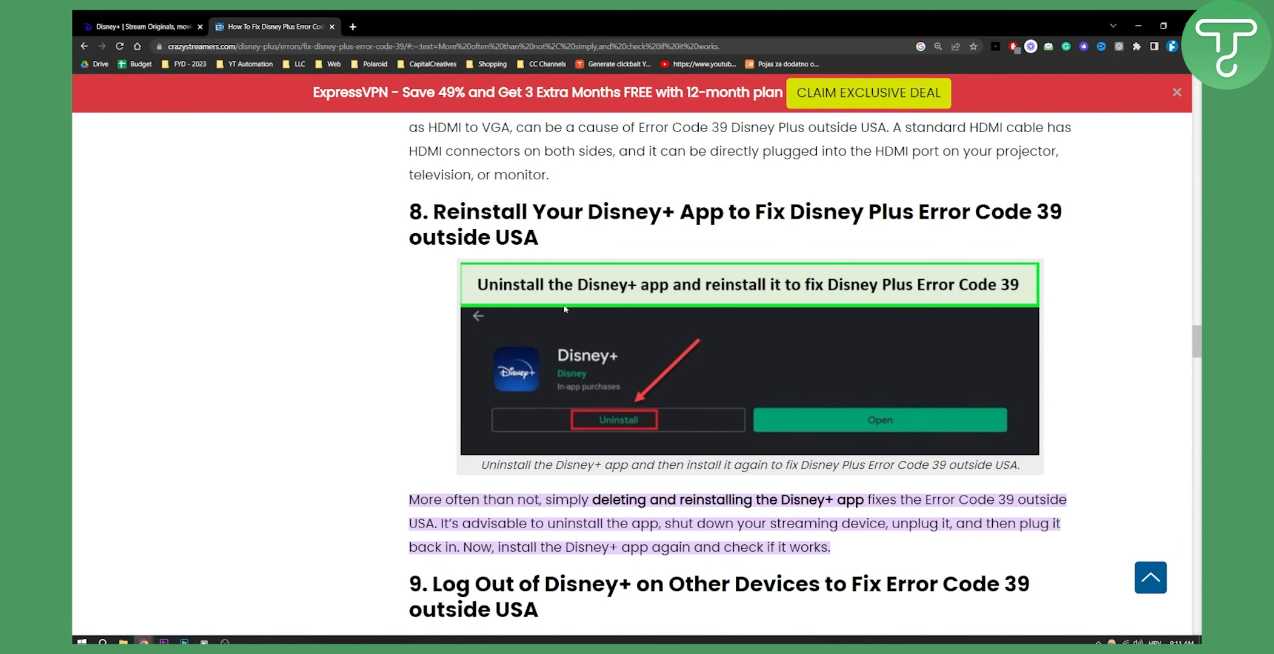
{"action": "scroll", "scroll_direction": "down", "scroll_amount": 3}
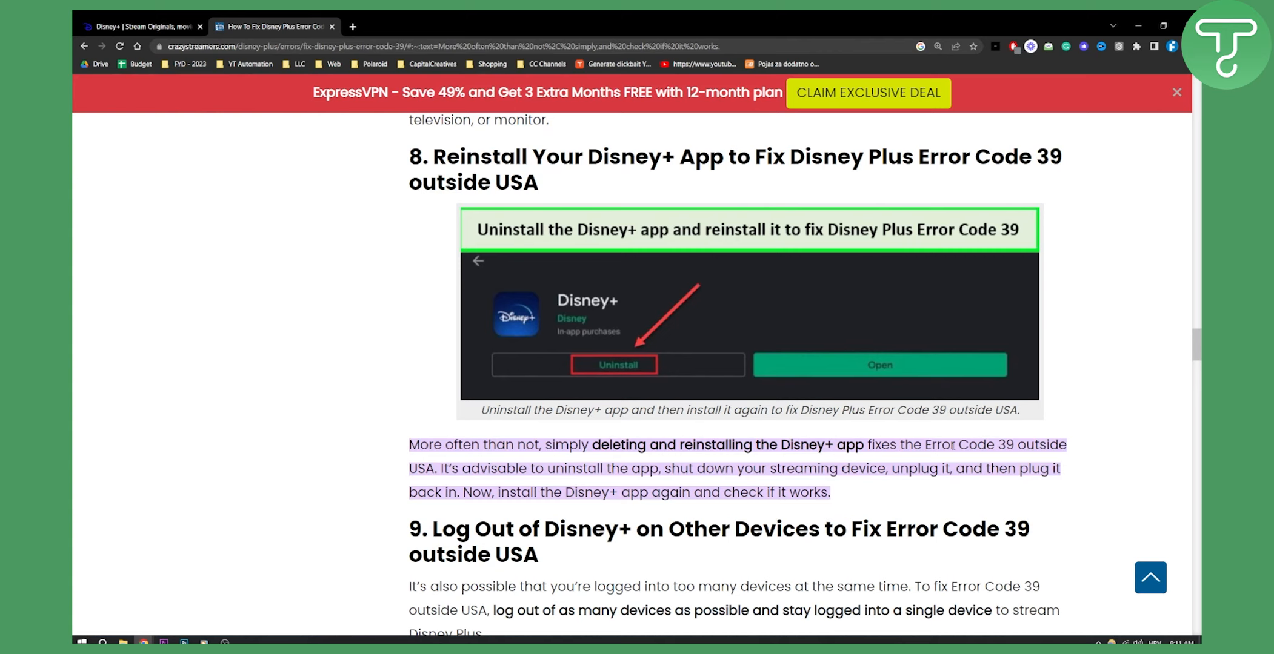
{"action": "mouse_move", "coordinate": [630, 470]}
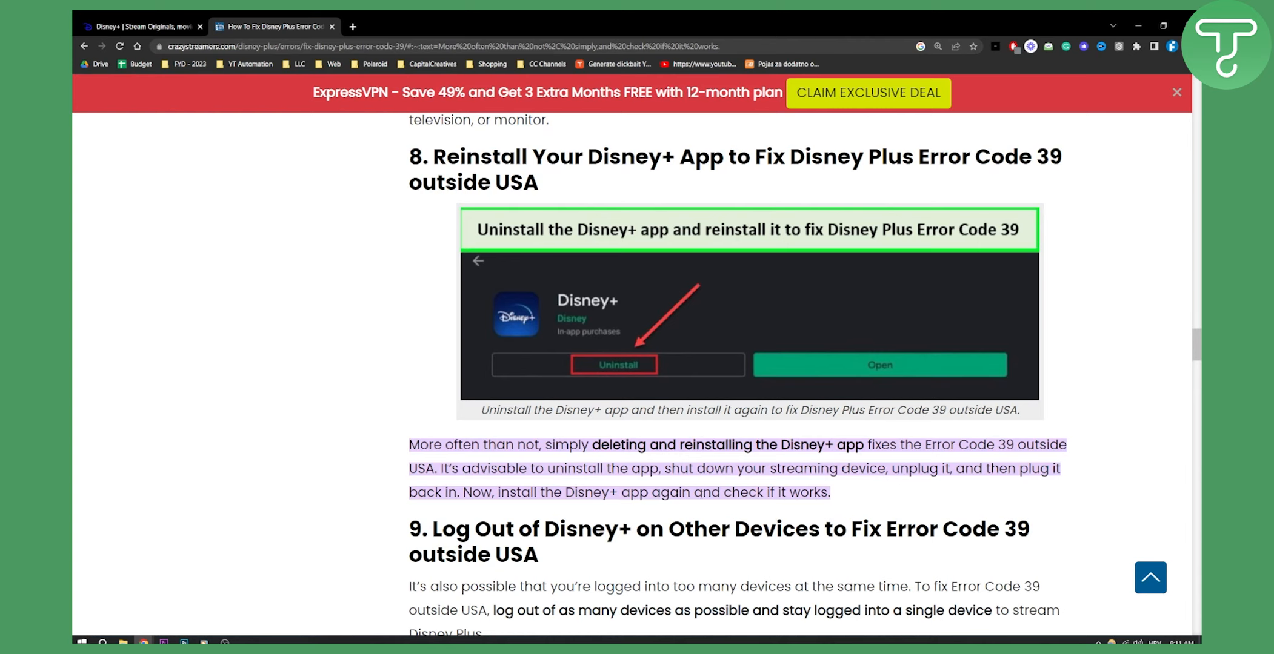
{"action": "mouse_move", "coordinate": [959, 81]}
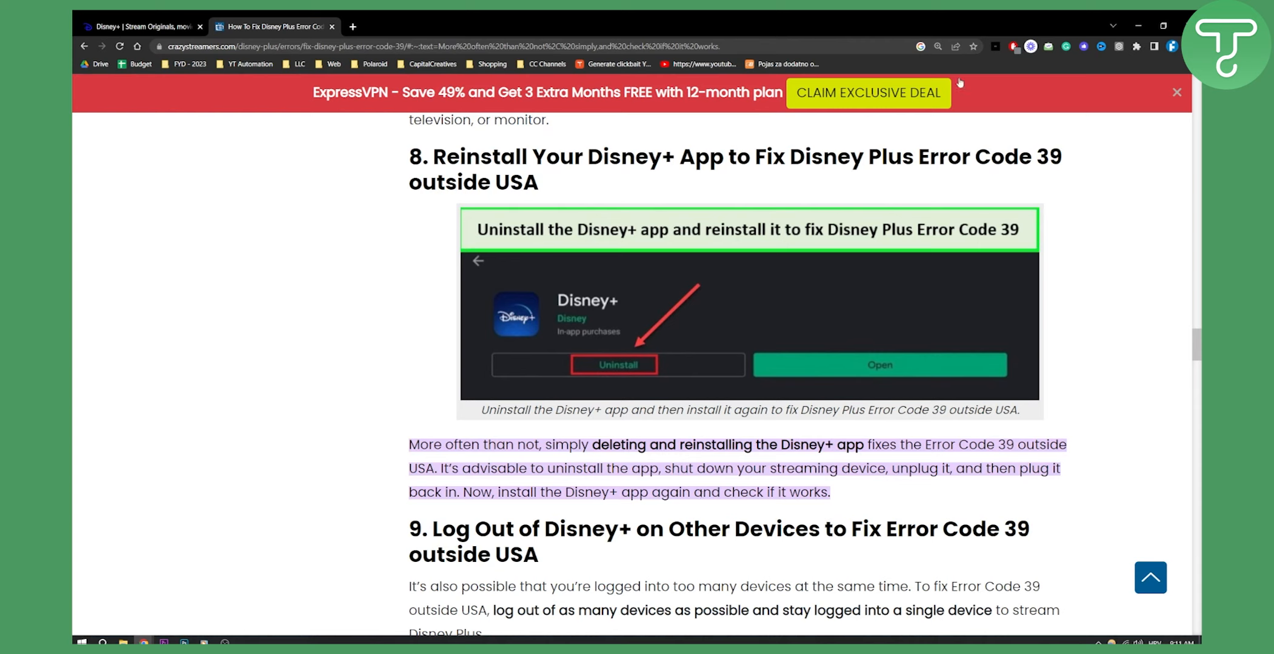
{"action": "mouse_move", "coordinate": [1106, 221]}
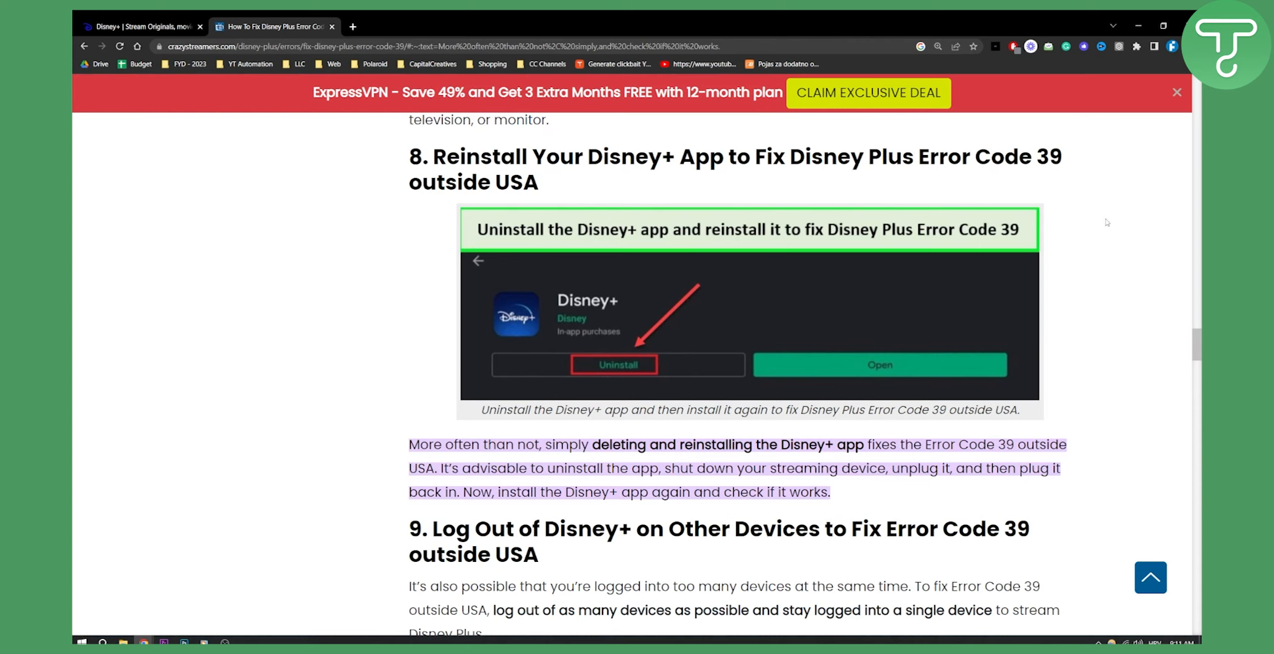
{"action": "mouse_move", "coordinate": [1104, 222]}
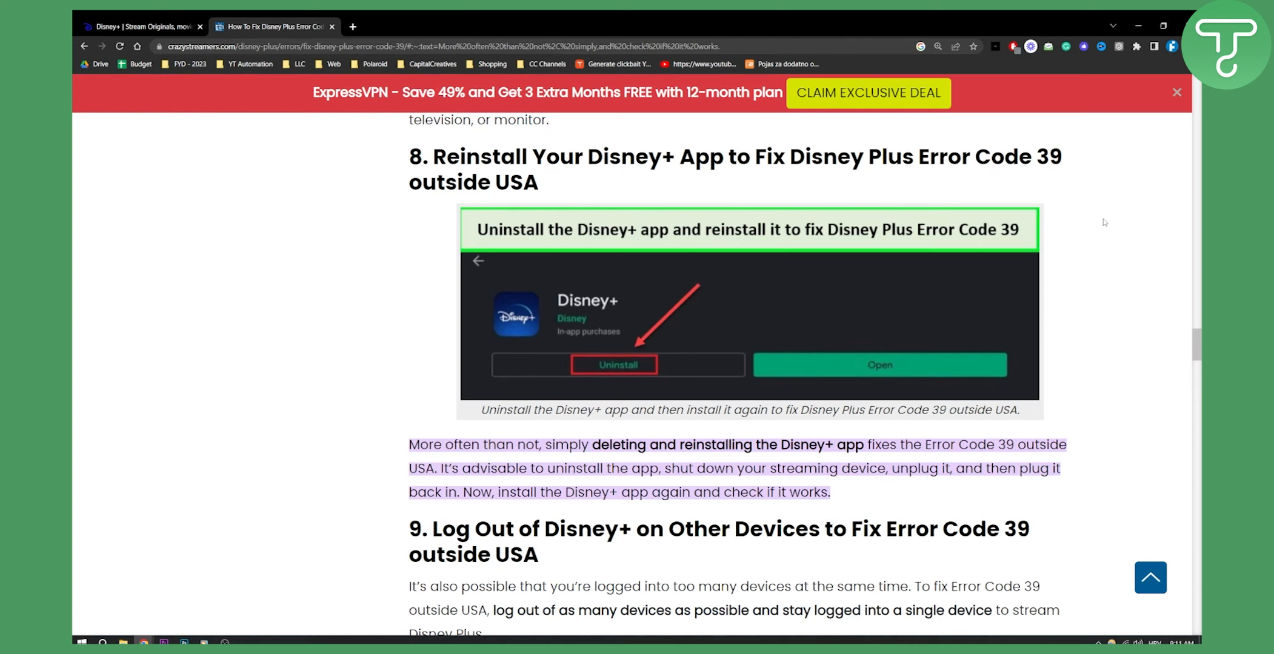
Scroll down to fix 10 on contacting support, then back up to fixes 6 and 7 on HDMI
{"action": "scroll", "scroll_direction": "down", "scroll_amount": 3}
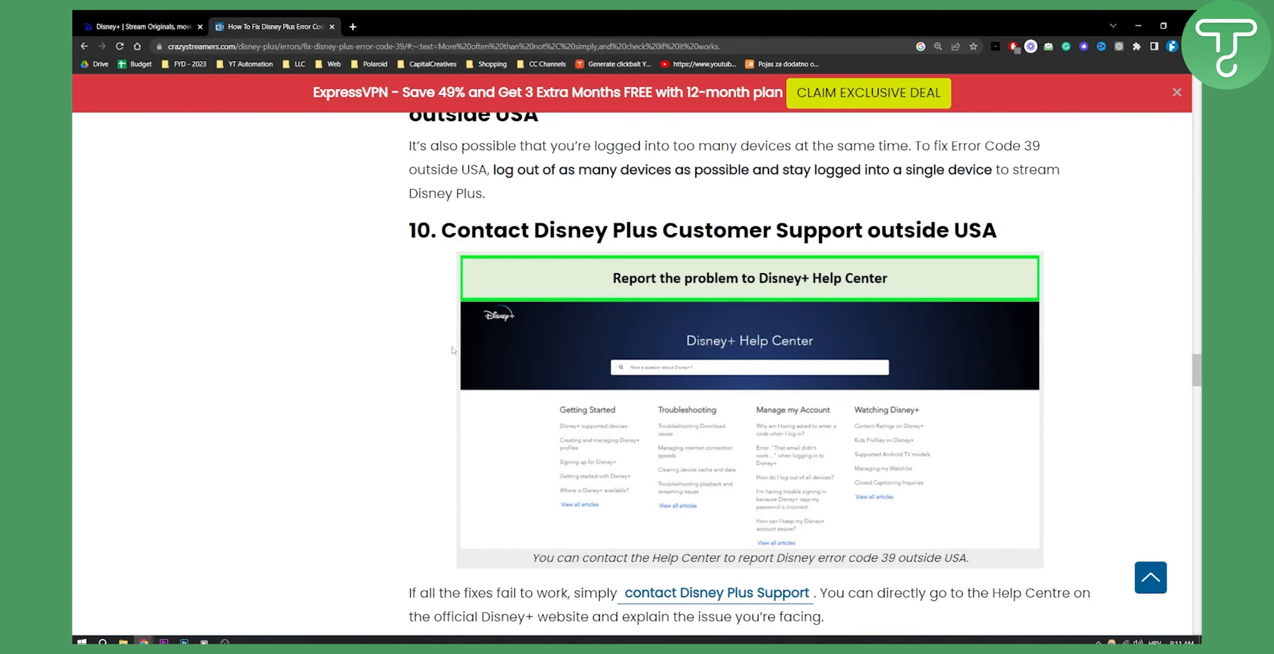
{"action": "mouse_move", "coordinate": [422, 338]}
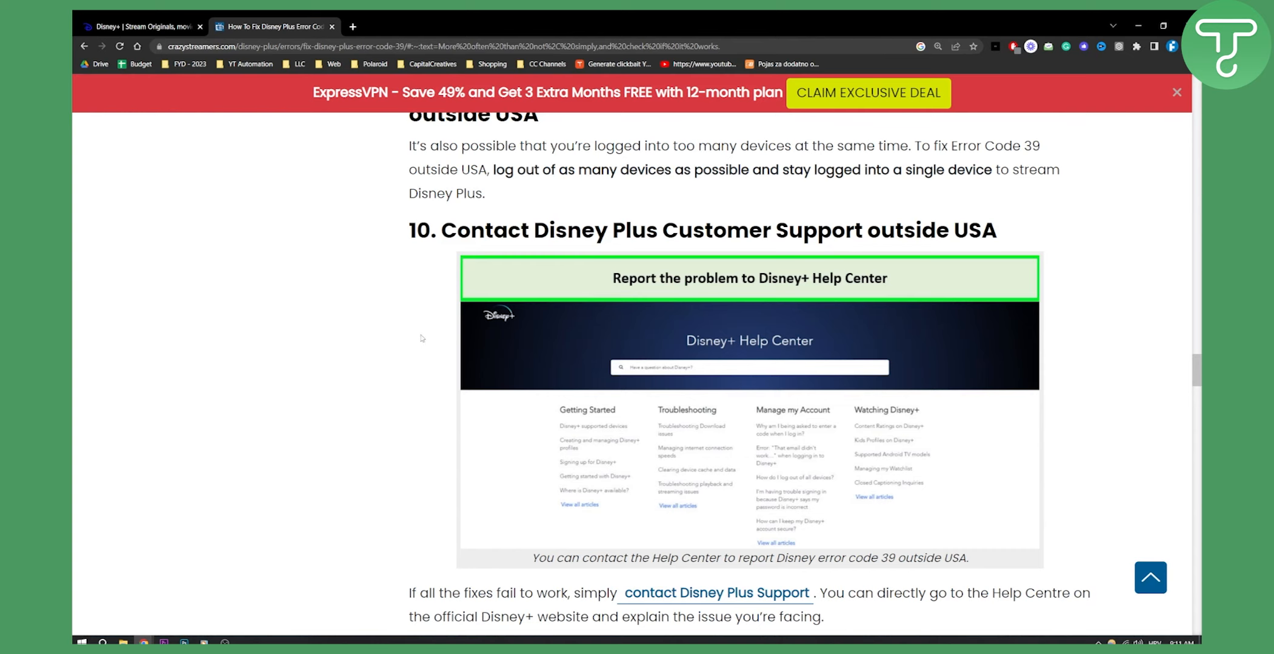
{"action": "mouse_move", "coordinate": [420, 351]}
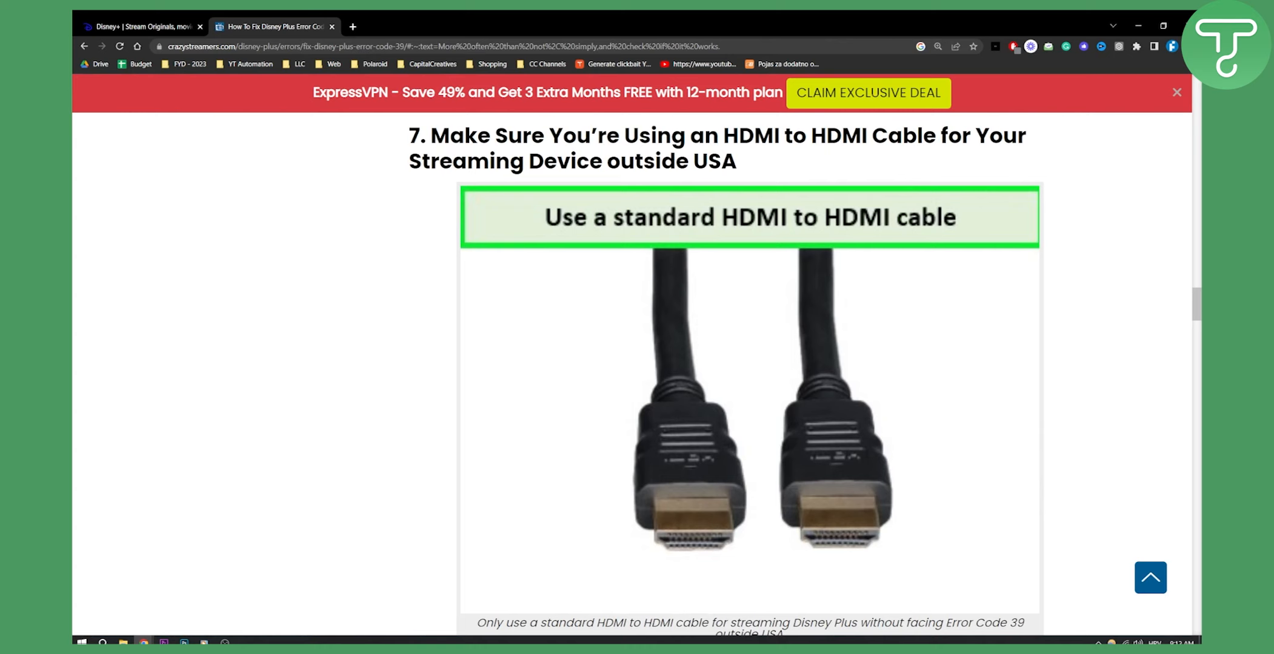
{"action": "scroll", "scroll_direction": "down", "scroll_amount": 3}
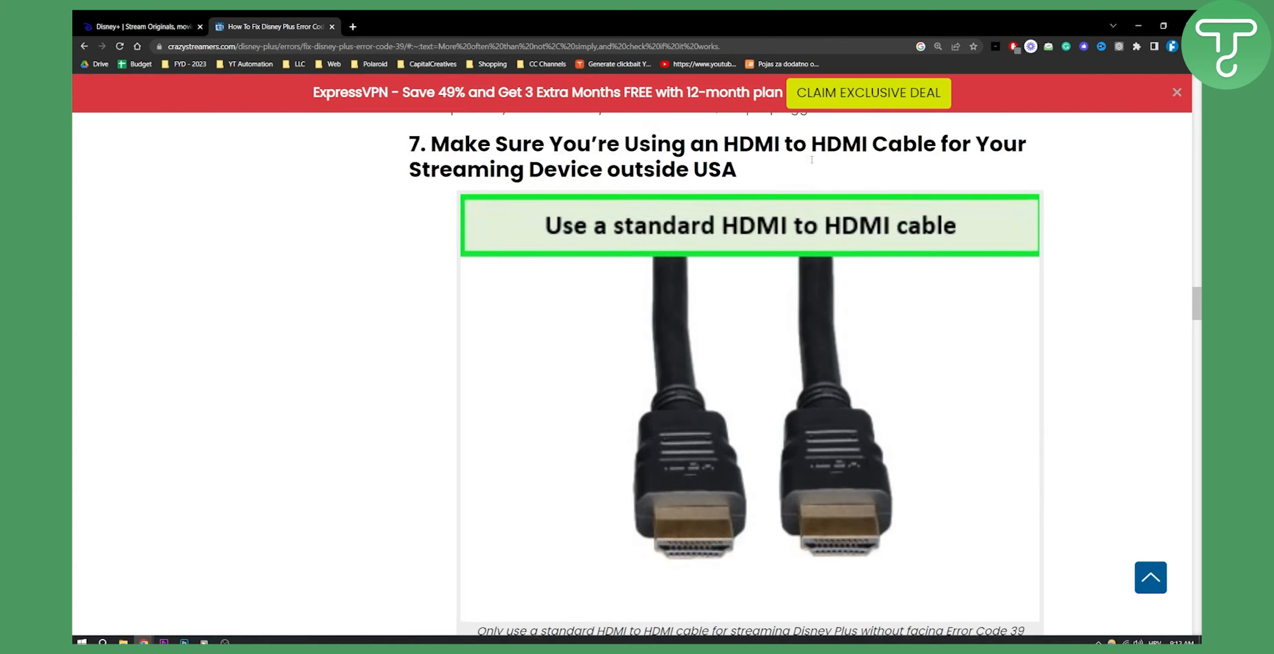
{"action": "scroll", "scroll_direction": "up", "scroll_amount": 3}
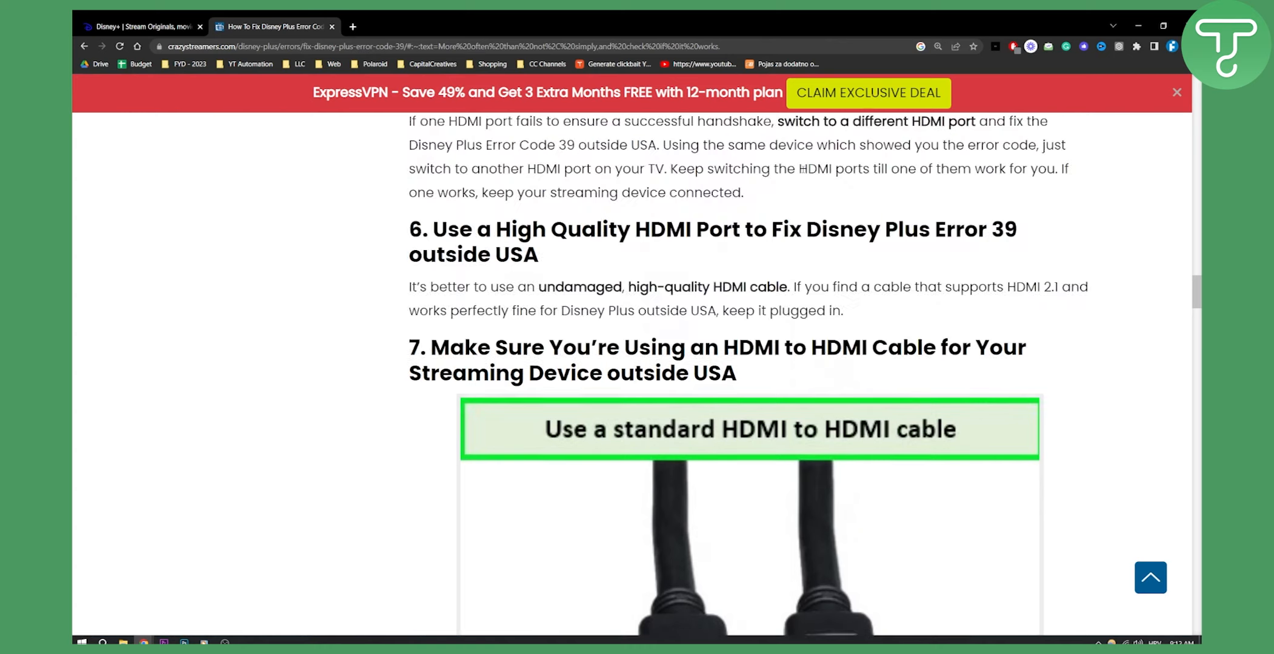